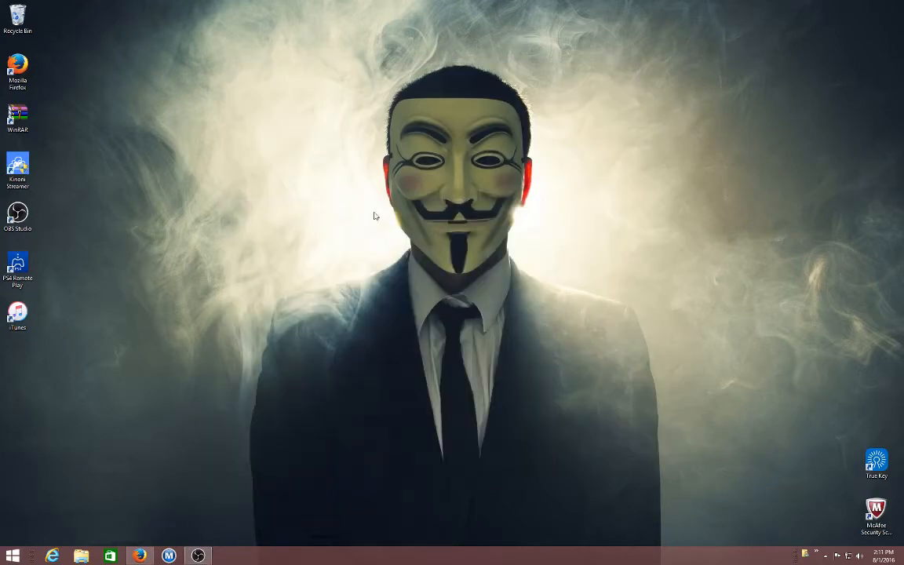
{"action": "mouse_move", "coordinate": [133, 349]}
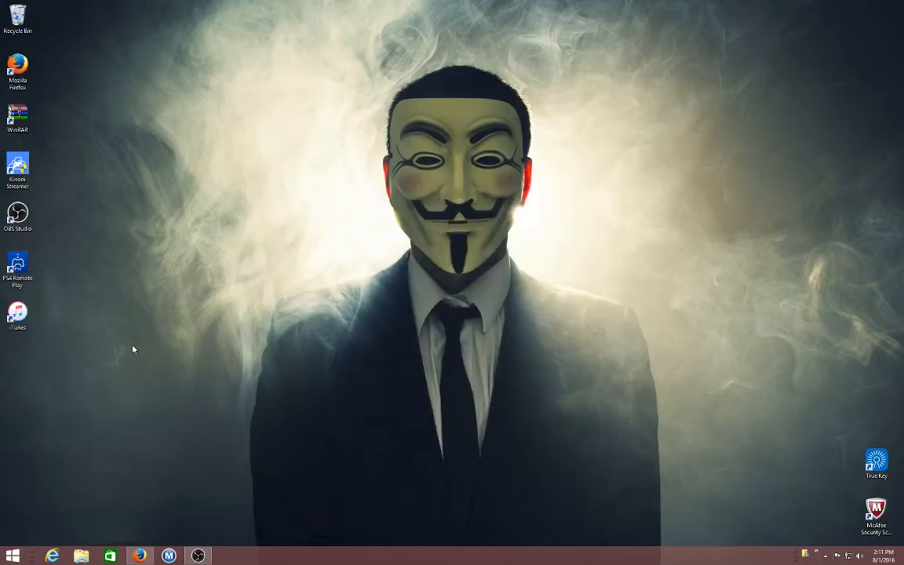
{"action": "mouse_move", "coordinate": [128, 350]}
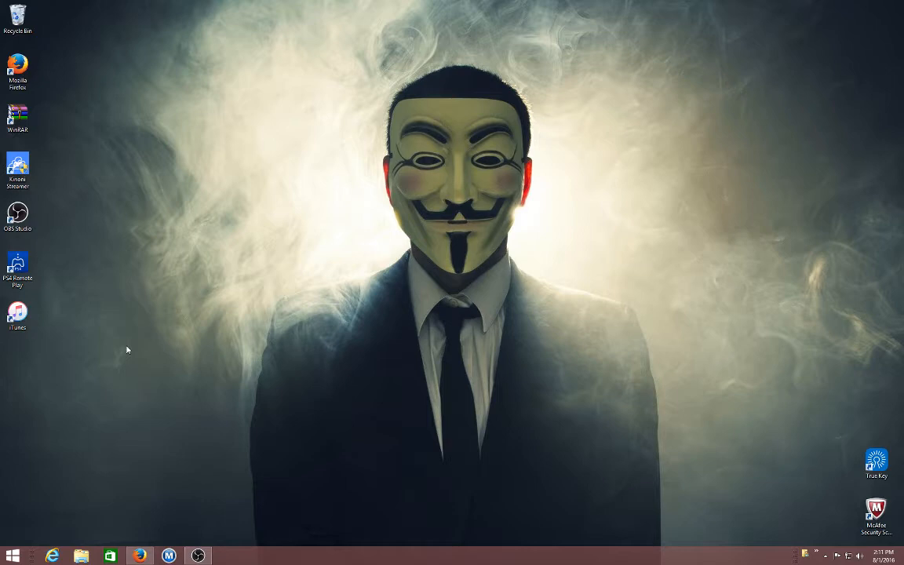
{"action": "mouse_move", "coordinate": [134, 341]}
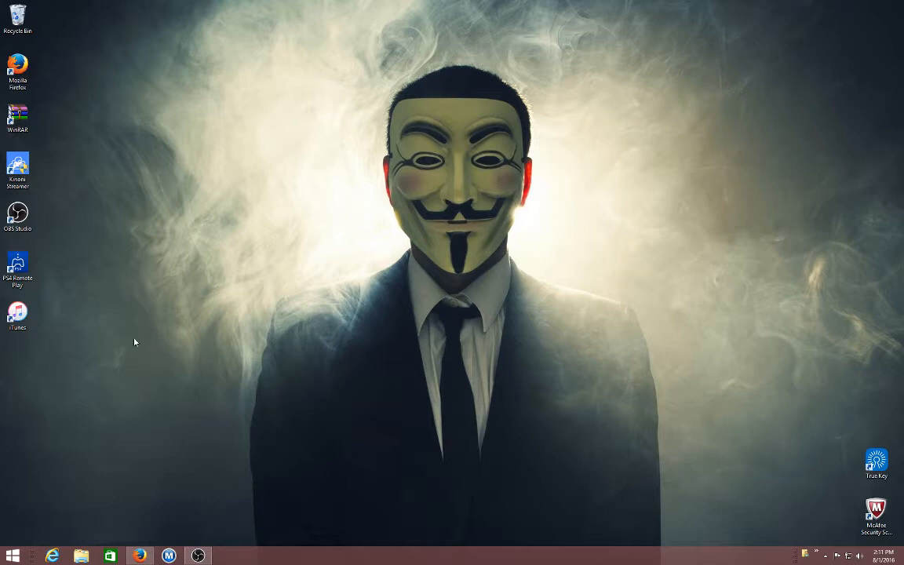
Step: Bring Firefox forward, switch to the Kinoni tab and scroll to the EpocCam download links
{"action": "left_click", "coordinate": [140, 556]}
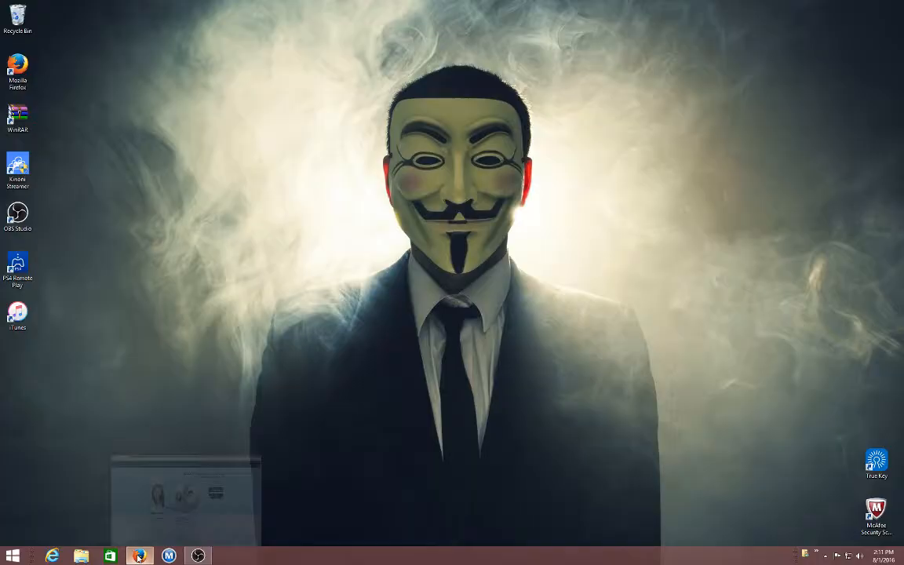
{"action": "left_click", "coordinate": [139, 556]}
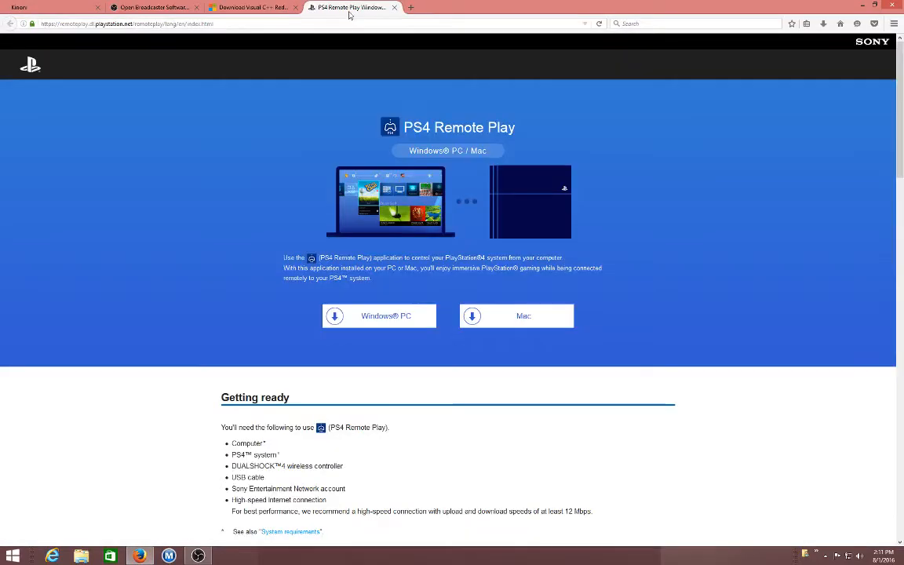
{"action": "left_click", "coordinate": [153, 7]}
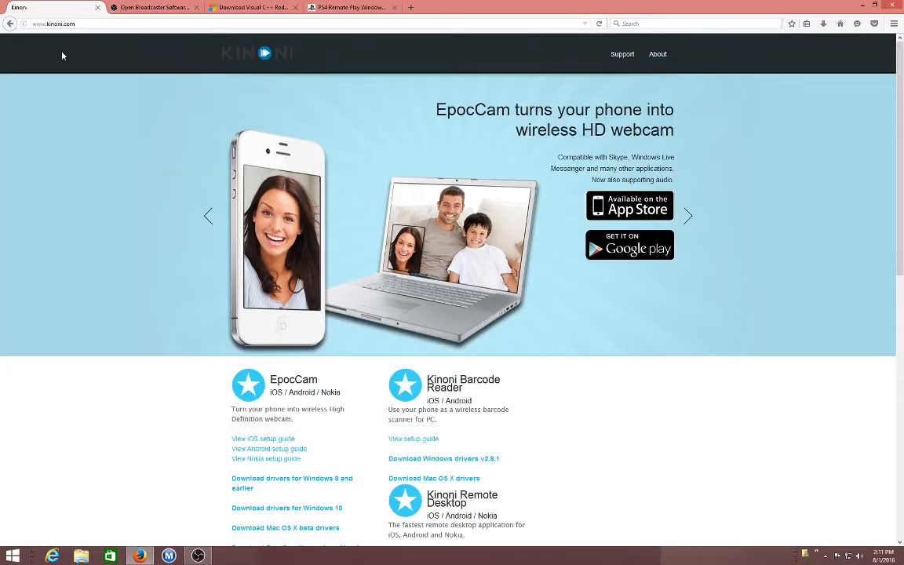
{"action": "scroll", "scroll_direction": "down", "scroll_amount": 3}
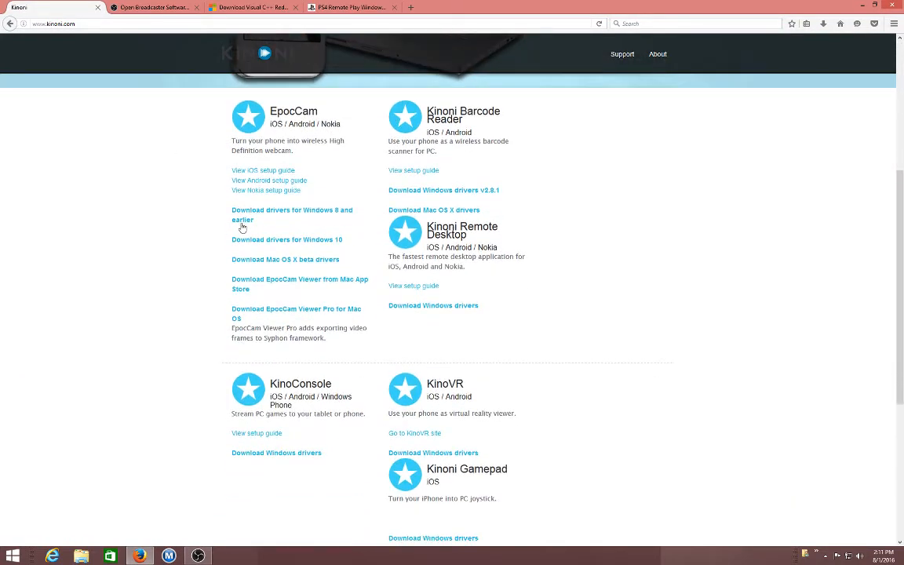
{"action": "mouse_move", "coordinate": [261, 278]}
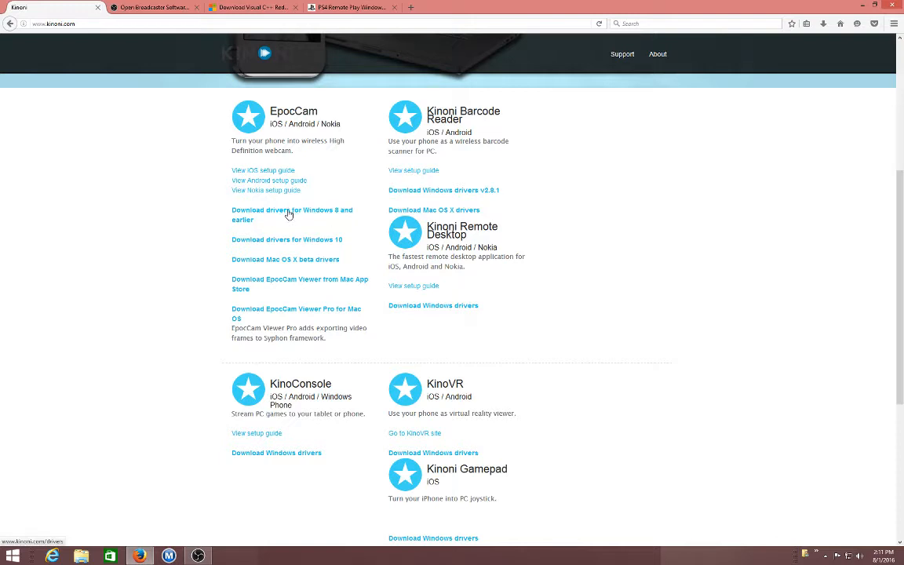
{"action": "mouse_move", "coordinate": [285, 243]}
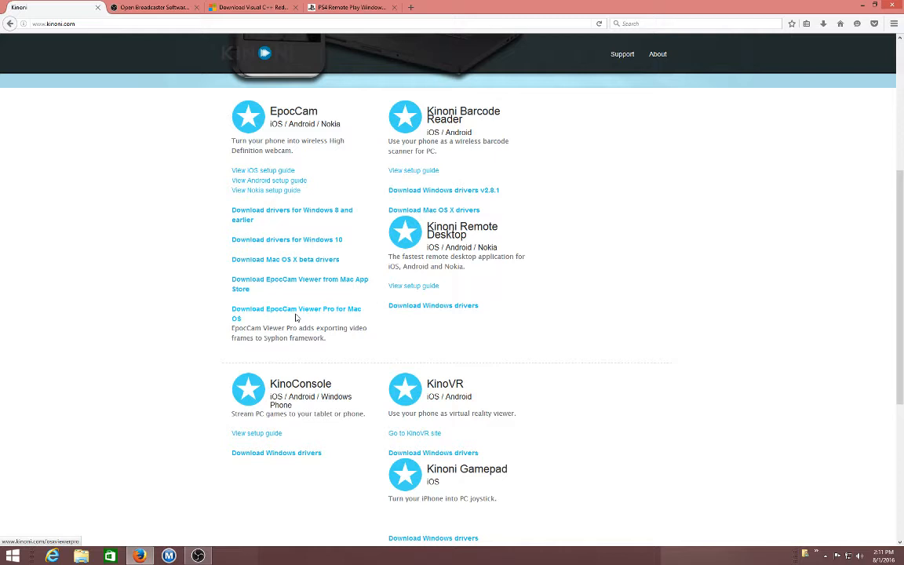
{"action": "mouse_move", "coordinate": [351, 297]}
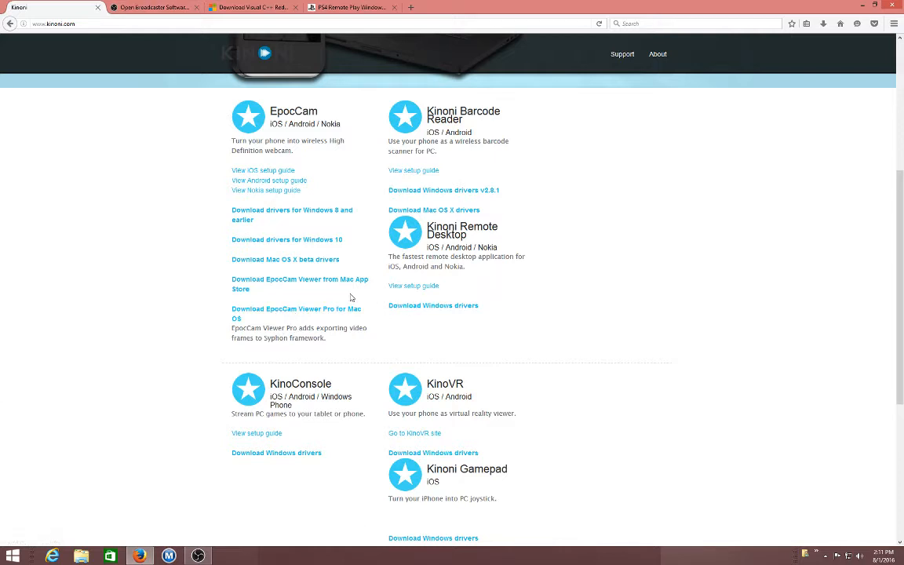
{"action": "mouse_move", "coordinate": [292, 291]}
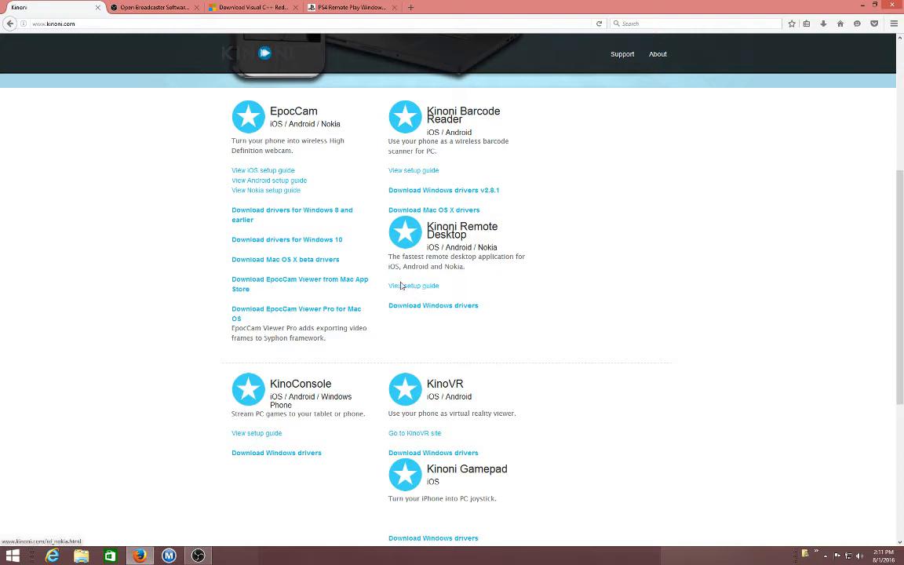
Step: Open the Kinoni Remote Desktop setup guide, start the server download, then dismiss the download prompt
{"action": "left_click", "coordinate": [413, 285]}
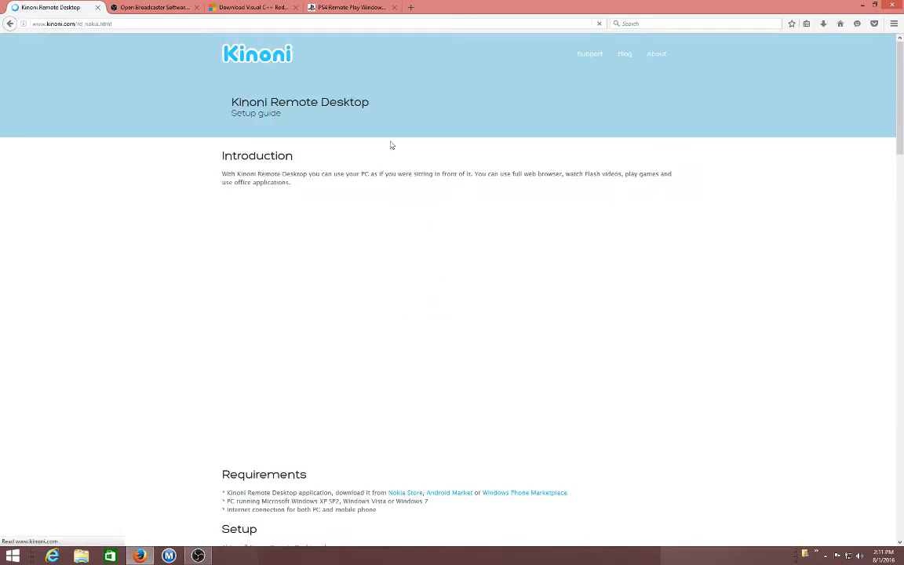
{"action": "scroll", "scroll_direction": "down", "scroll_amount": 3}
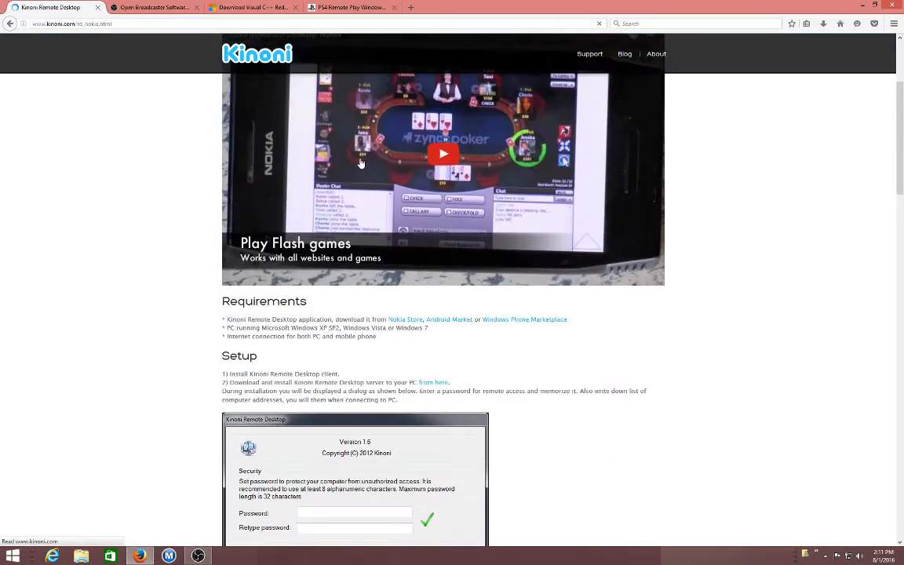
{"action": "scroll", "scroll_direction": "down", "scroll_amount": 3}
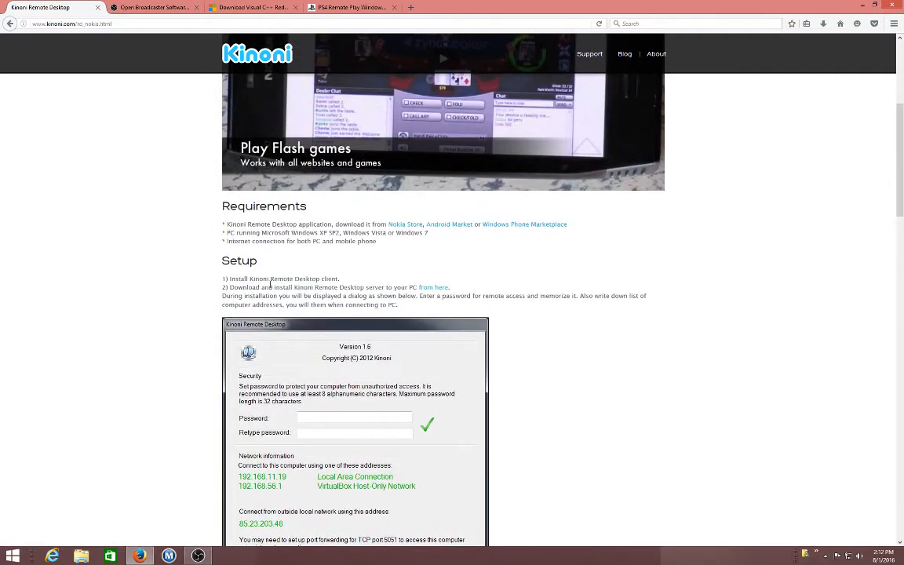
{"action": "left_click", "coordinate": [433, 287]}
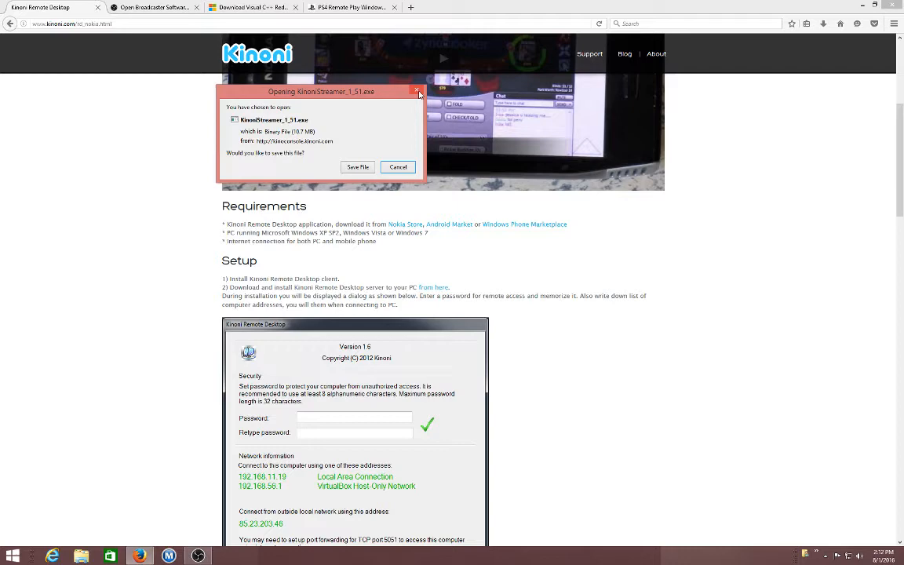
{"action": "left_click", "coordinate": [397, 167]}
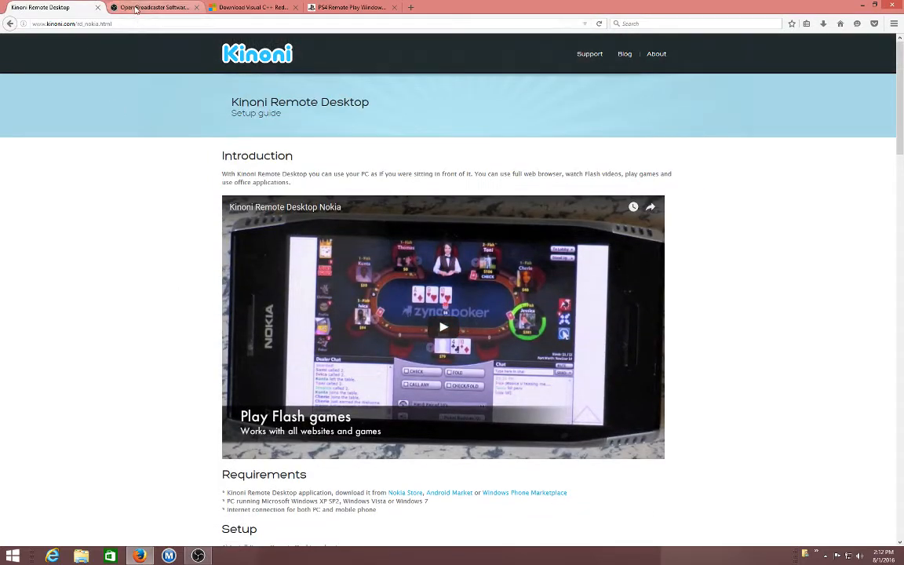
Step: Switch through the Open Broadcaster Software tab to the Visual C++ Redistributable tab
{"action": "left_click", "coordinate": [154, 7]}
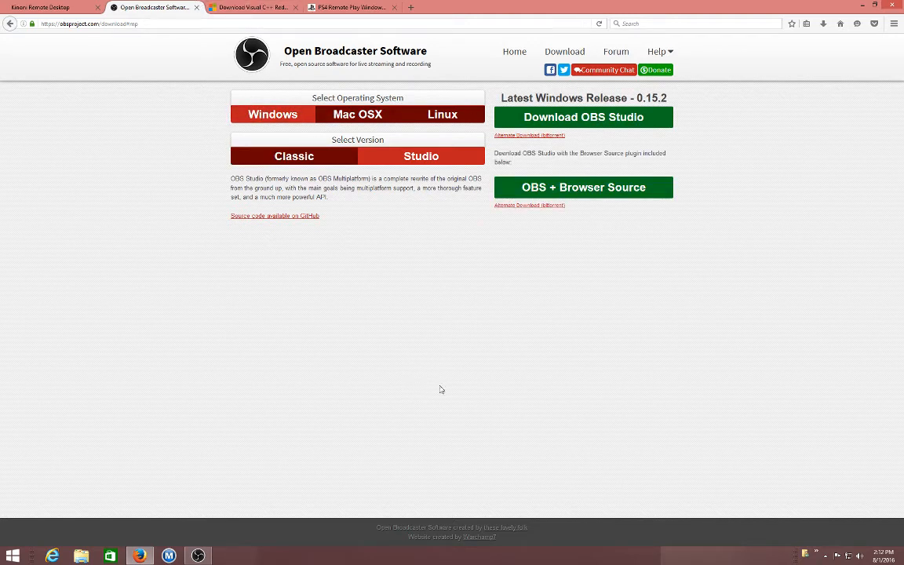
{"action": "left_click", "coordinate": [251, 7]}
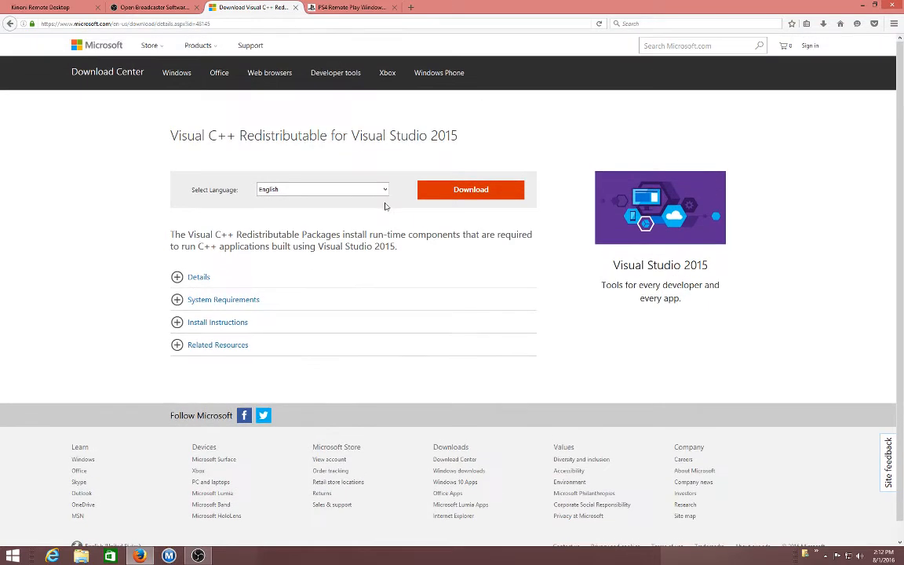
Step: Download the Visual C++ 2015 Redistributable and expand its install instructions
{"action": "left_click", "coordinate": [471, 189]}
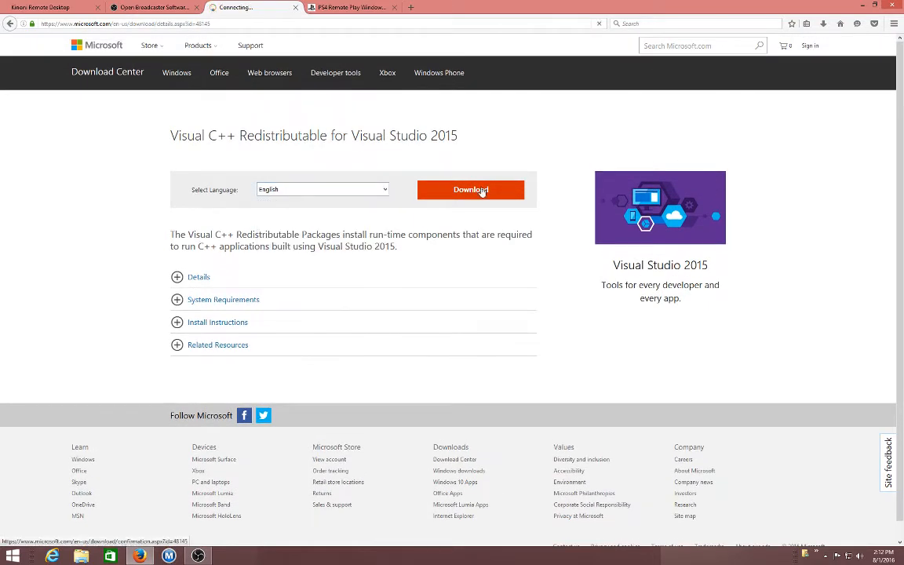
{"action": "left_click", "coordinate": [470, 189]}
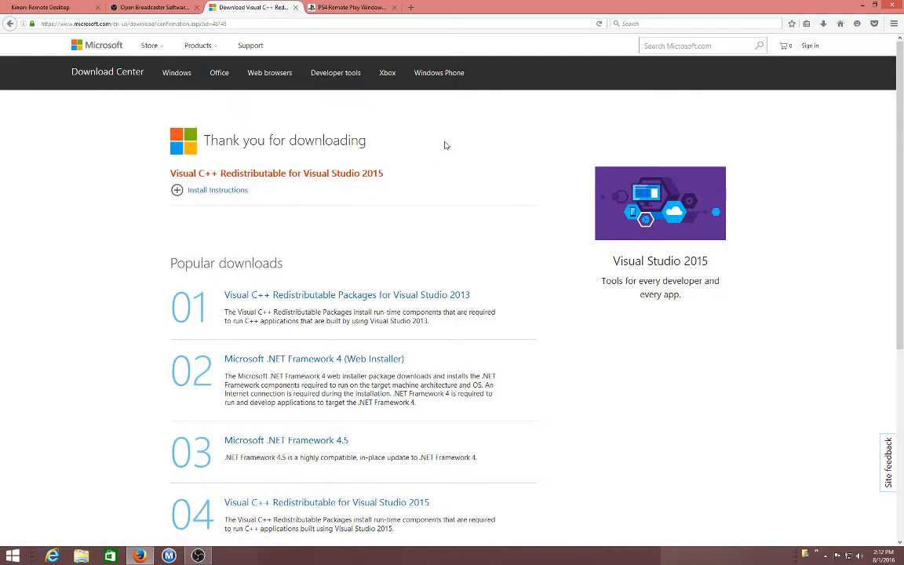
{"action": "mouse_move", "coordinate": [443, 145]}
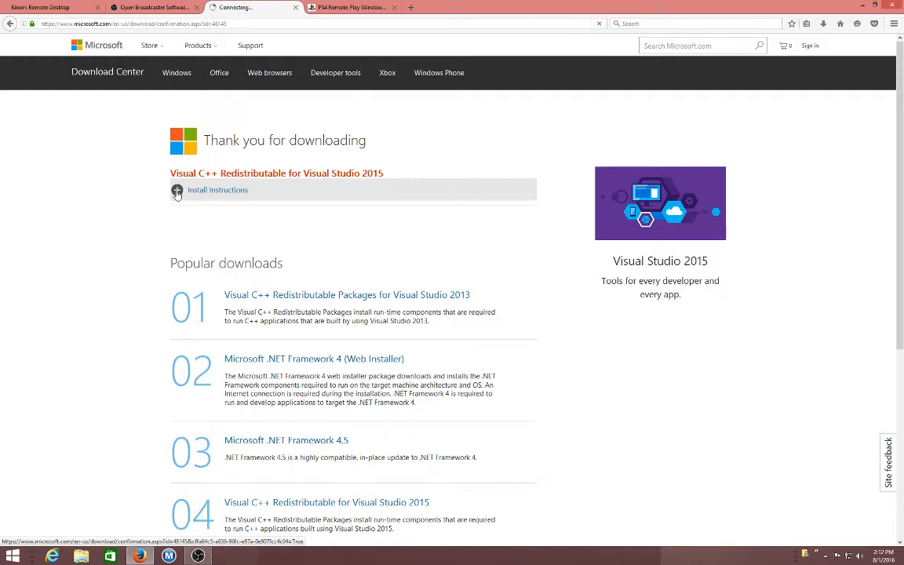
{"action": "left_click", "coordinate": [176, 190]}
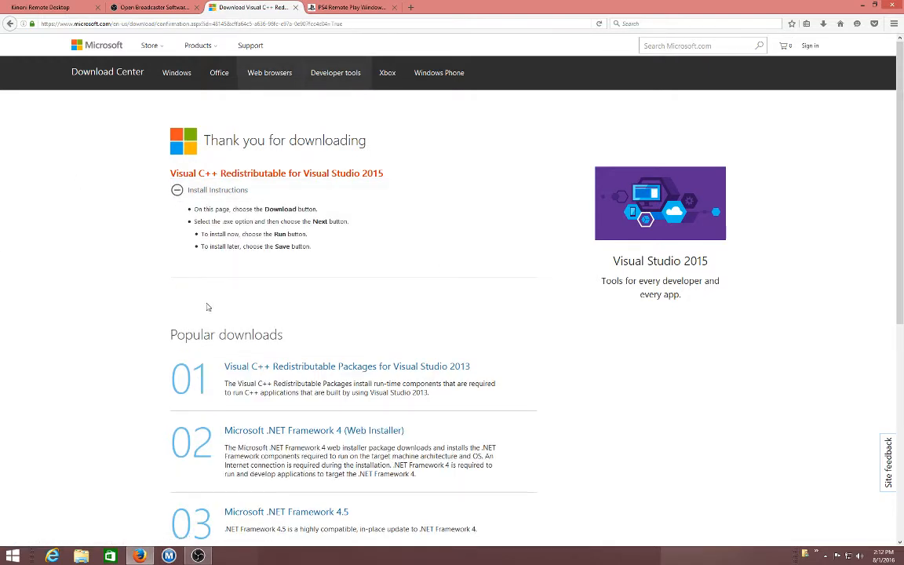
{"action": "left_click", "coordinate": [178, 190]}
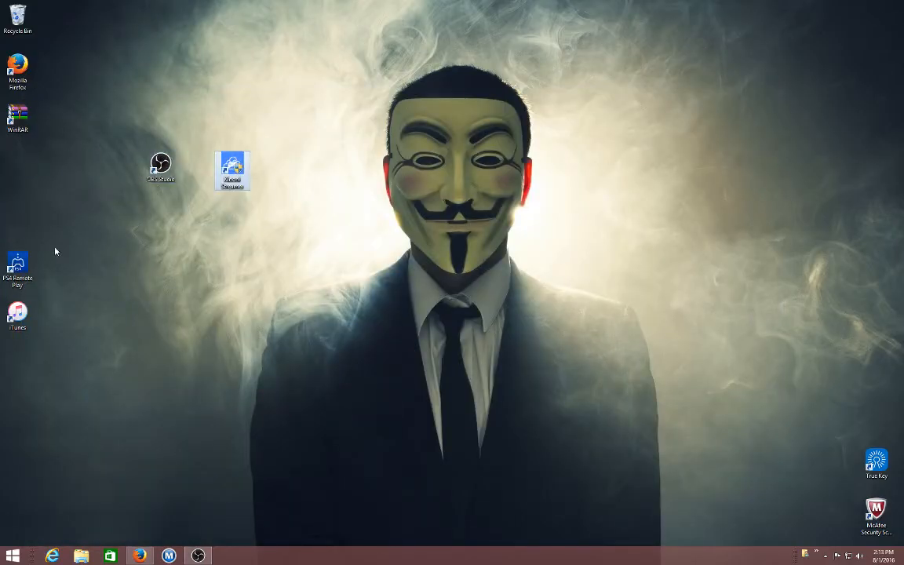
Step: Rearrange the PS4 Remote Play and EpocCam Viewer shortcuts, placing EpocCam Viewer higher up
{"action": "left_click_drag", "start_coordinate": [17, 271], "coordinate": [303, 171]}
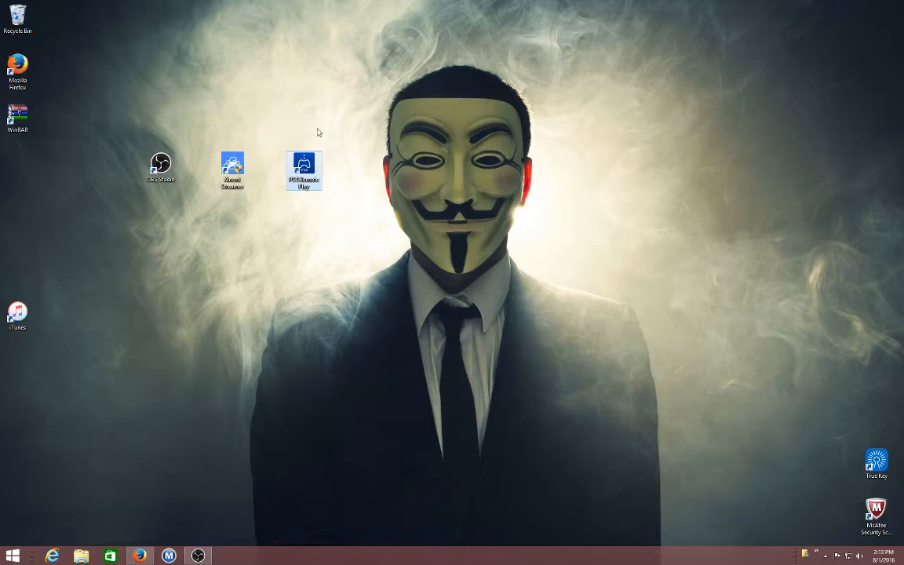
{"action": "left_click", "coordinate": [12, 556]}
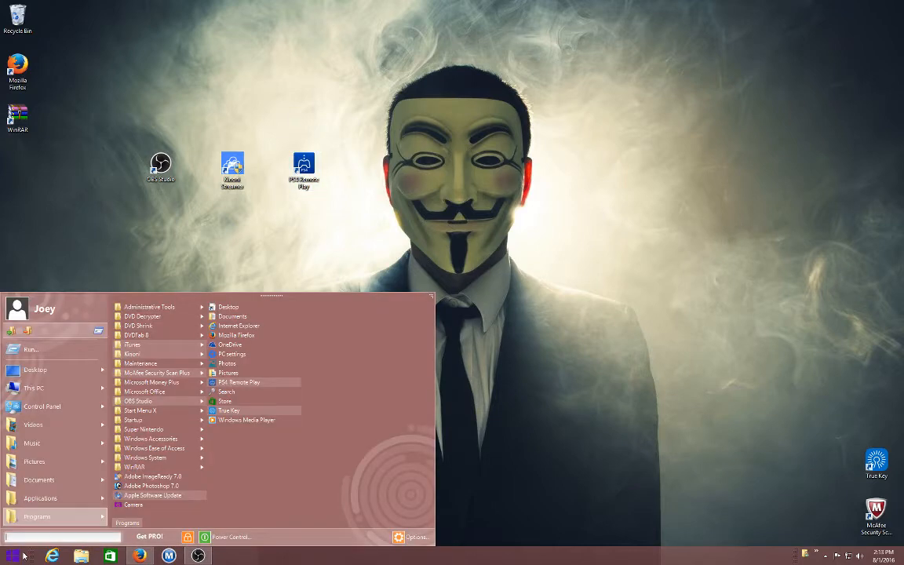
{"action": "mouse_move", "coordinate": [131, 355]}
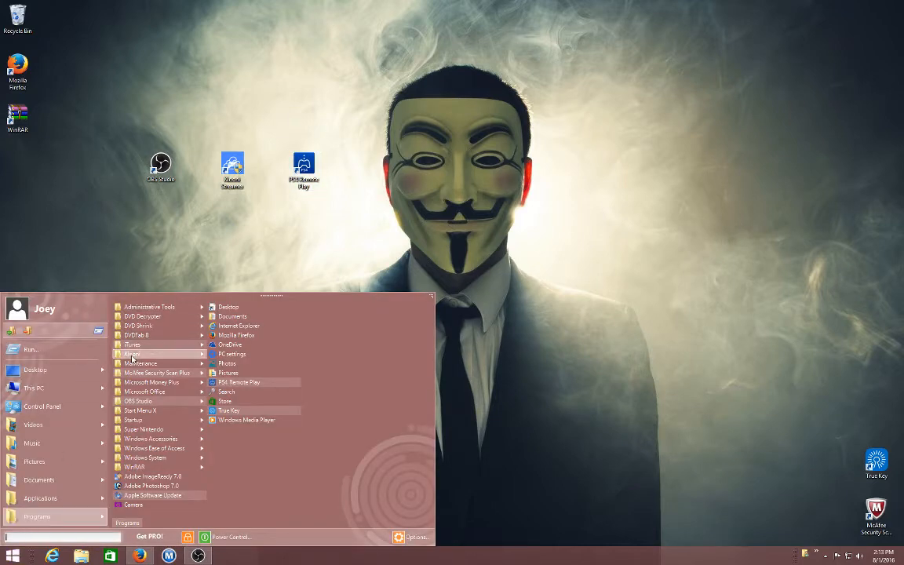
{"action": "mouse_move", "coordinate": [141, 354]}
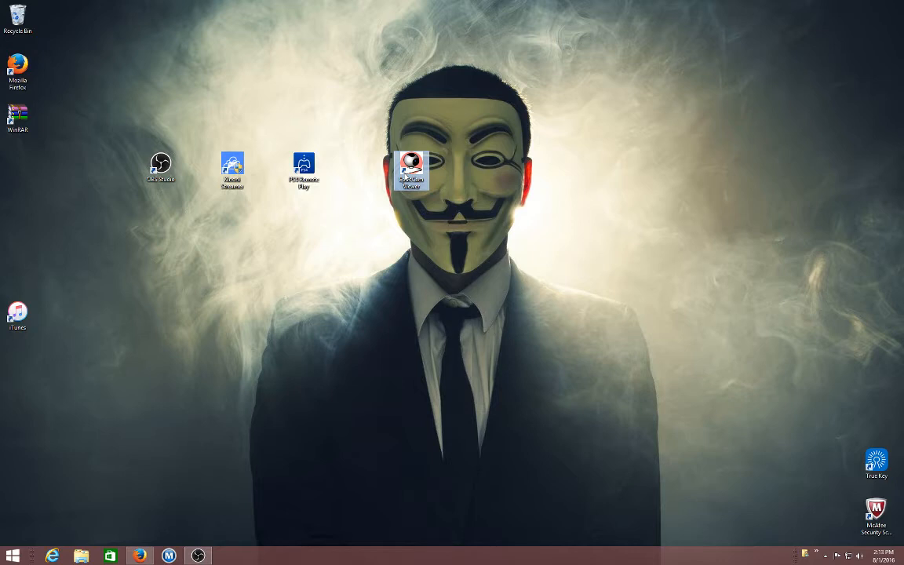
{"action": "left_click_drag", "start_coordinate": [411, 170], "coordinate": [339, 170]}
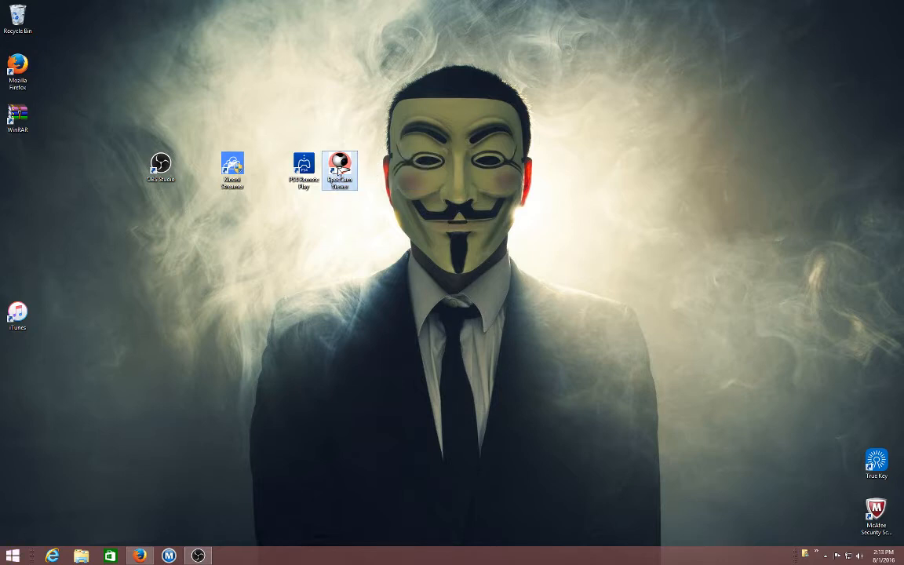
{"action": "left_click_drag", "start_coordinate": [340, 171], "coordinate": [411, 118]}
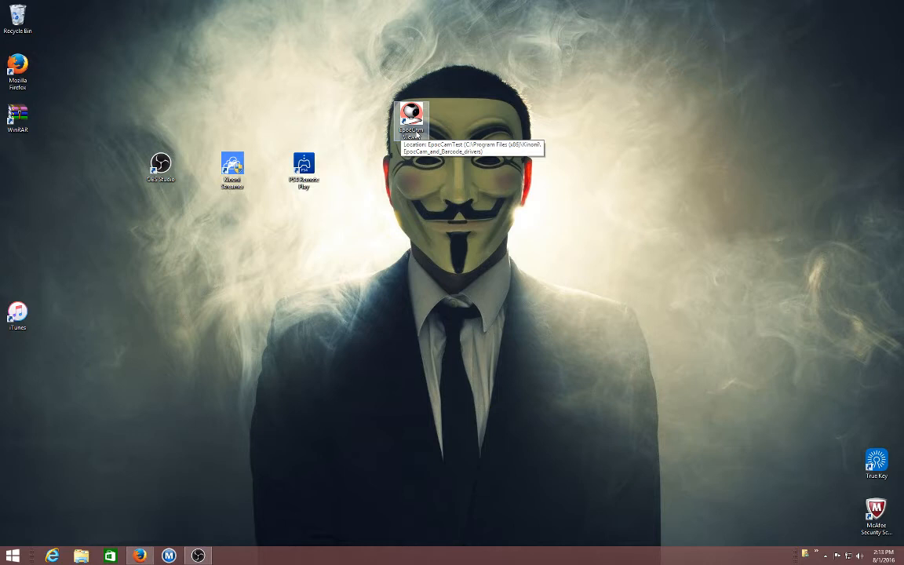
{"action": "mouse_move", "coordinate": [418, 137]}
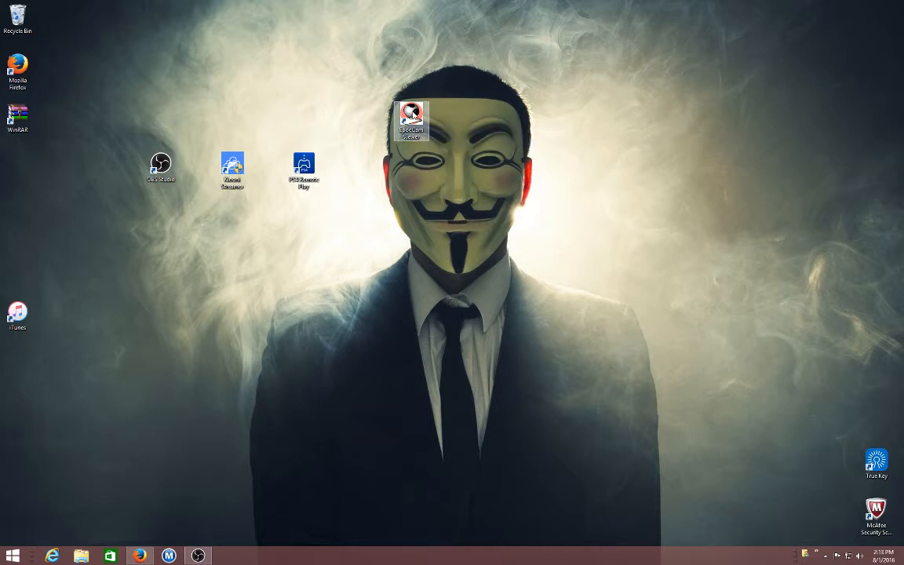
{"action": "double_click", "coordinate": [410, 121]}
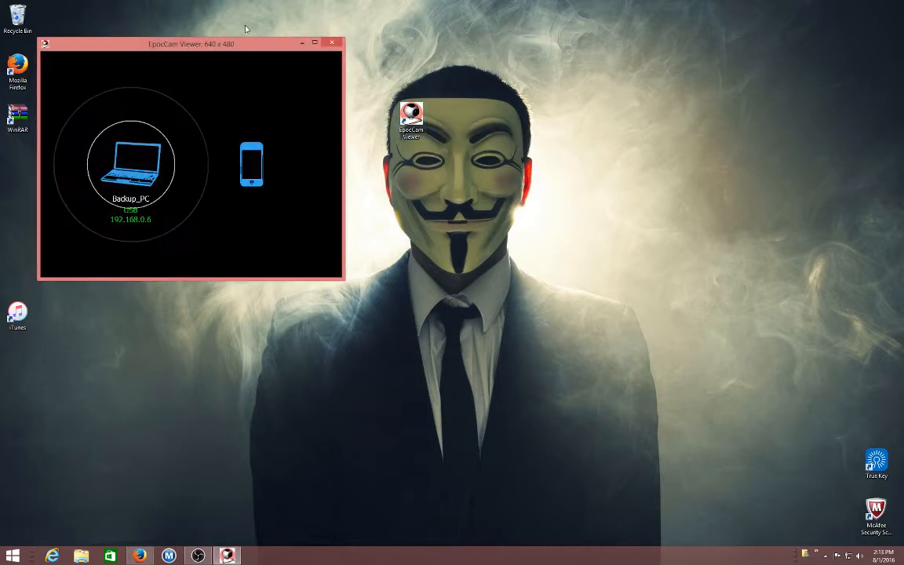
{"action": "left_click_drag", "start_coordinate": [193, 44], "coordinate": [357, 122]}
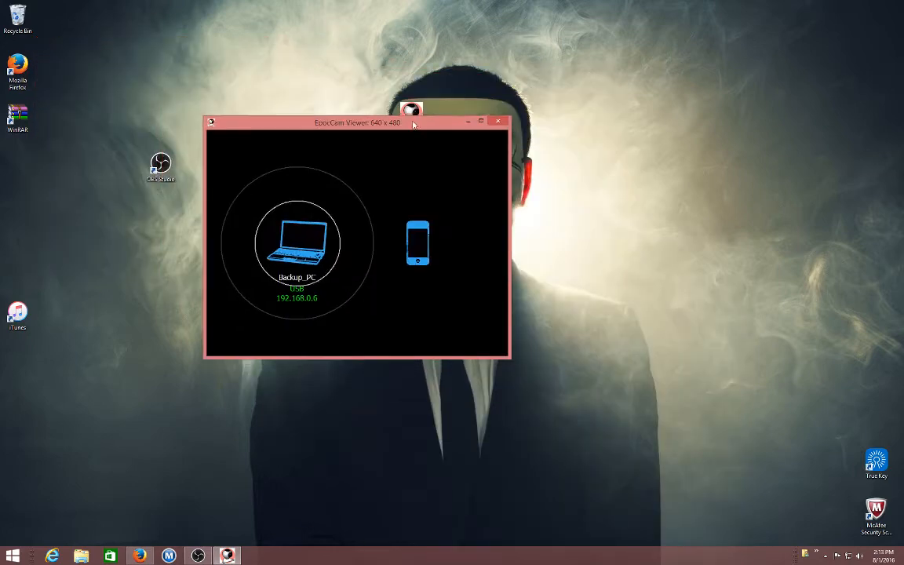
{"action": "left_click_drag", "start_coordinate": [357, 122], "coordinate": [428, 94]}
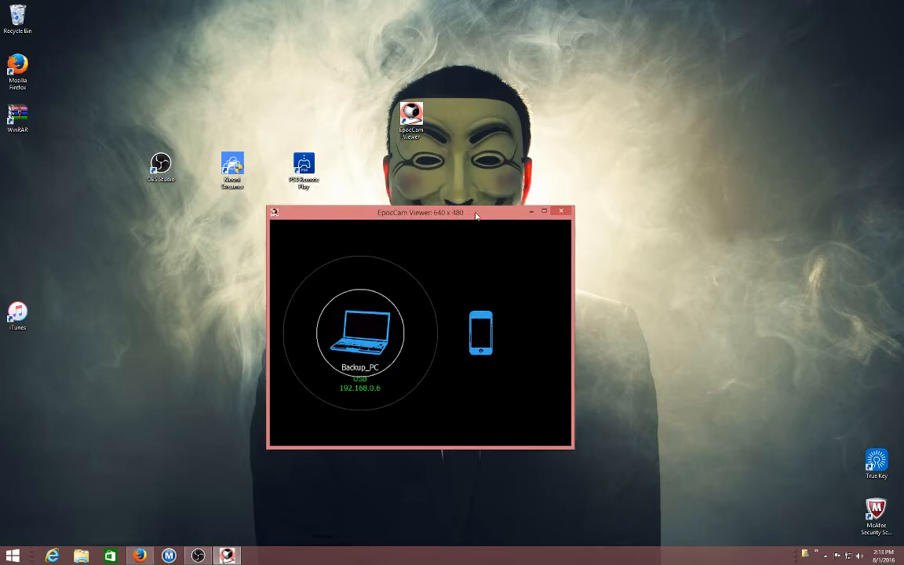
{"action": "left_click_drag", "start_coordinate": [420, 211], "coordinate": [436, 132]}
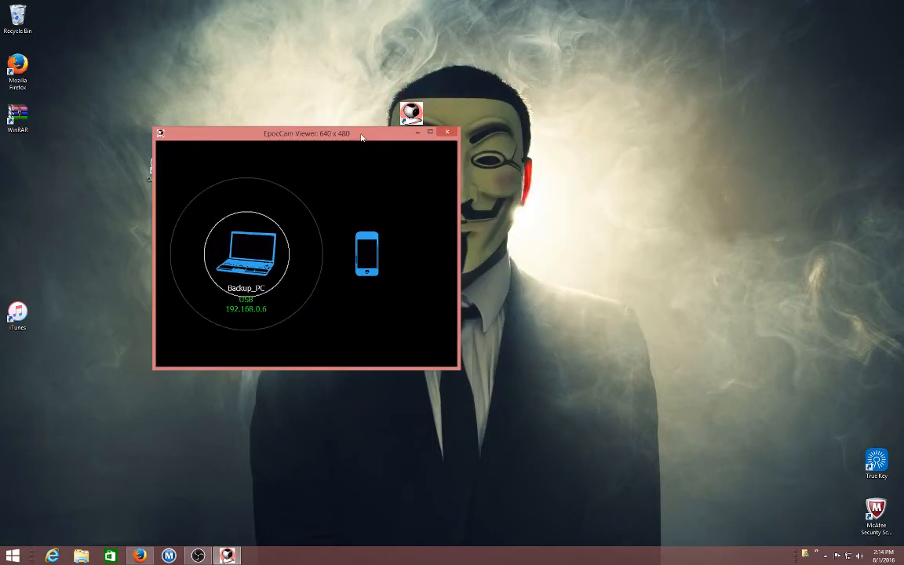
{"action": "left_click_drag", "start_coordinate": [308, 133], "coordinate": [460, 187]}
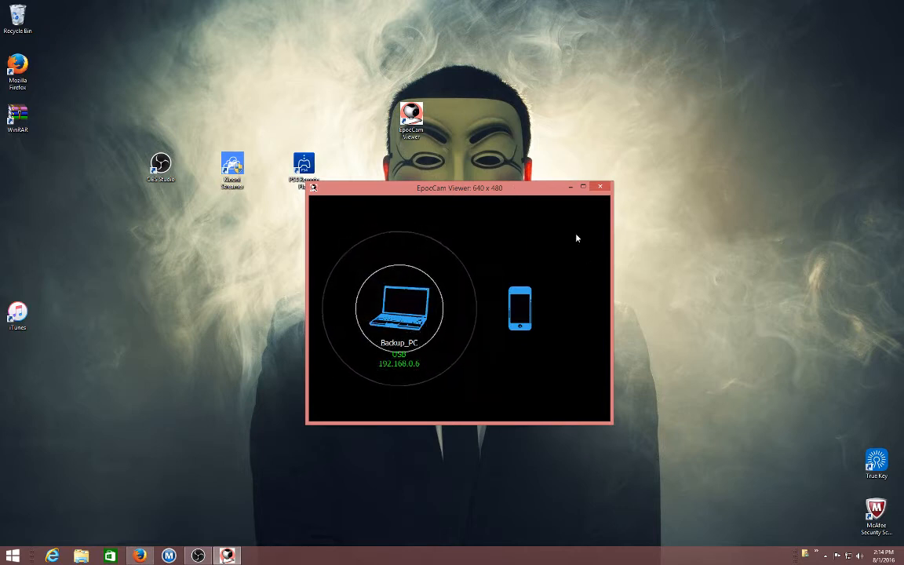
{"action": "mouse_move", "coordinate": [530, 194]}
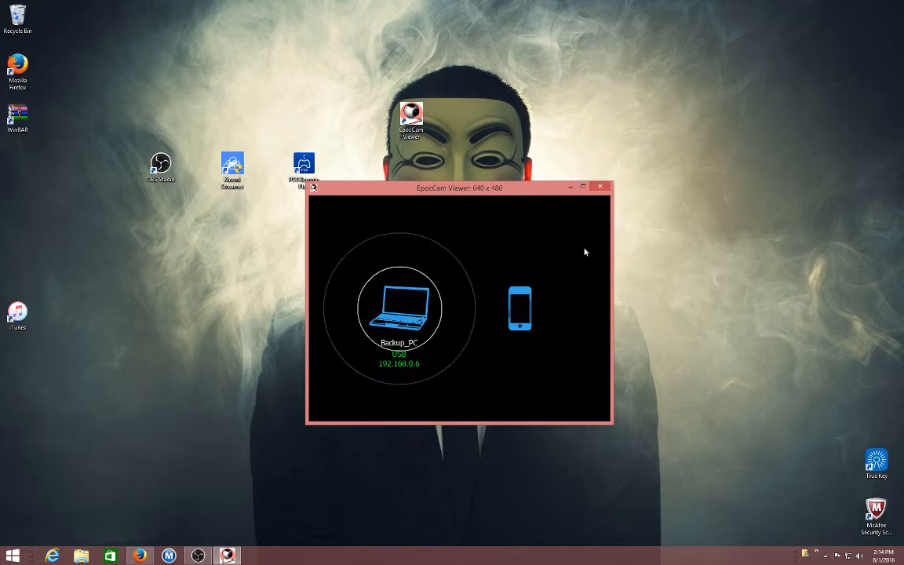
{"action": "left_click", "coordinate": [601, 187]}
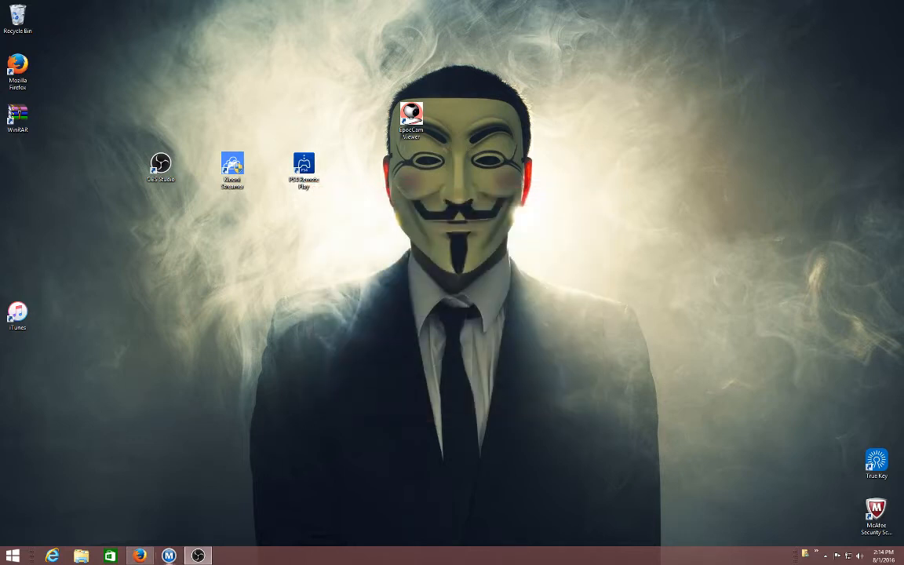
Step: Launch PS4 Remote Play from its desktop shortcut
{"action": "double_click", "coordinate": [160, 164]}
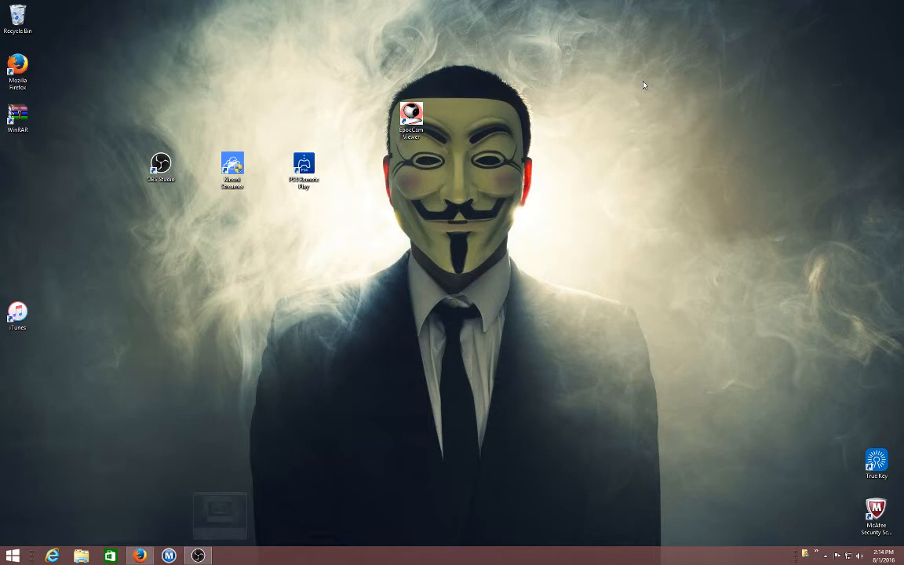
{"action": "double_click", "coordinate": [304, 165]}
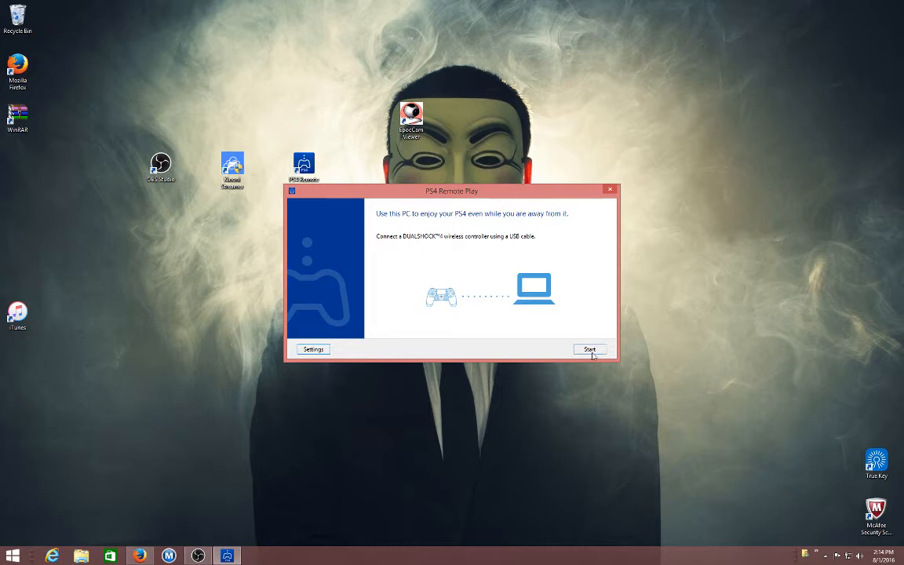
Step: Start searching for the PS4, dragging the search and connecting dialogs aside until it connects
{"action": "left_click", "coordinate": [589, 349]}
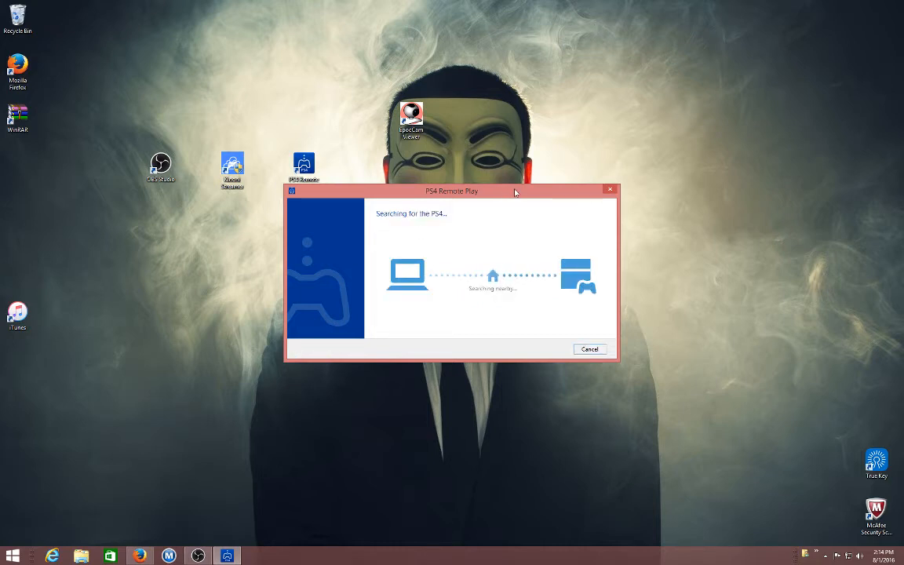
{"action": "left_click_drag", "start_coordinate": [452, 190], "coordinate": [432, 233]}
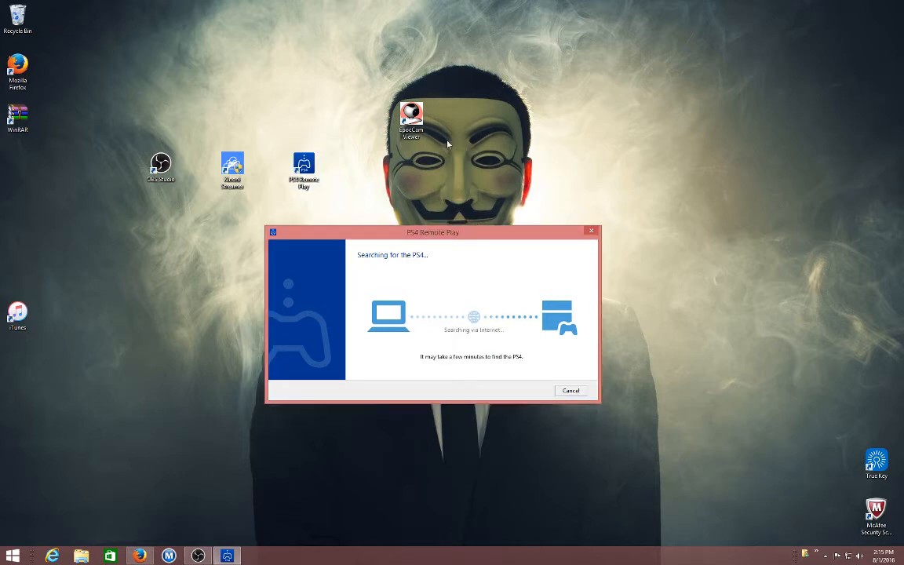
{"action": "left_click_drag", "start_coordinate": [434, 233], "coordinate": [527, 309]}
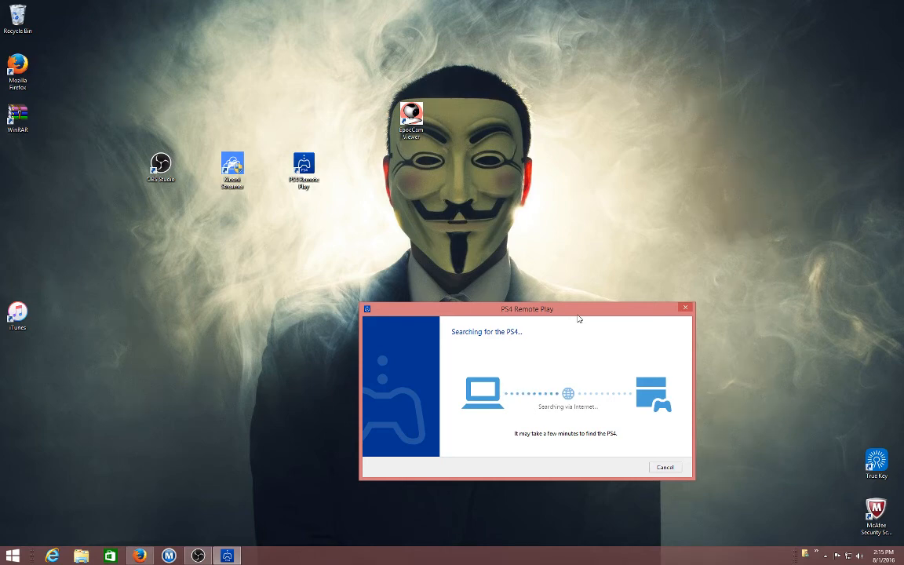
{"action": "left_click_drag", "start_coordinate": [527, 307], "coordinate": [517, 200]}
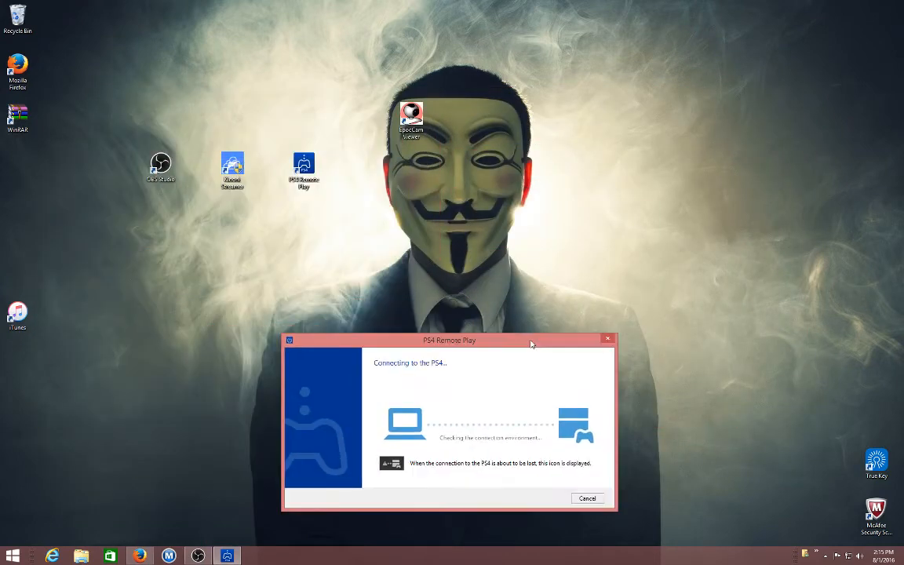
{"action": "left_click_drag", "start_coordinate": [450, 340], "coordinate": [357, 413]}
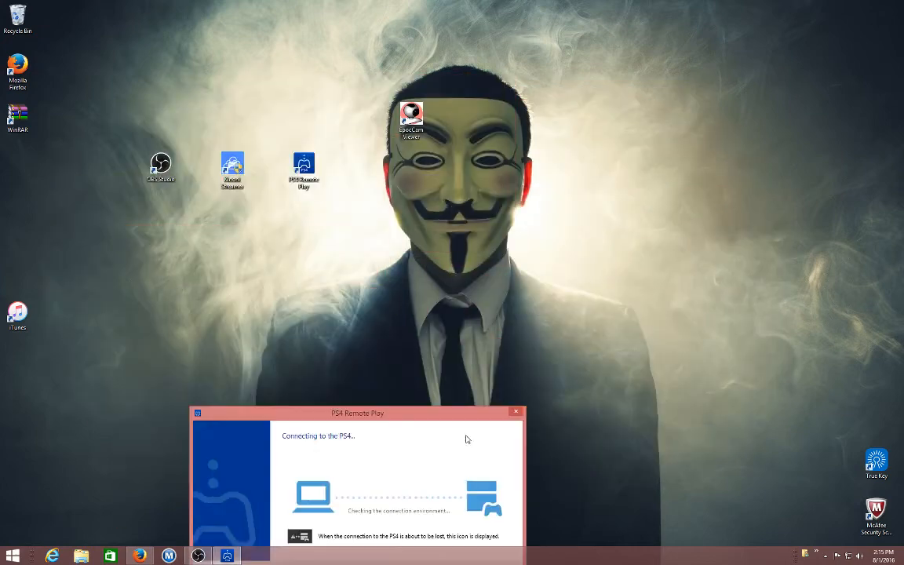
{"action": "left_click_drag", "start_coordinate": [356, 413], "coordinate": [278, 213]}
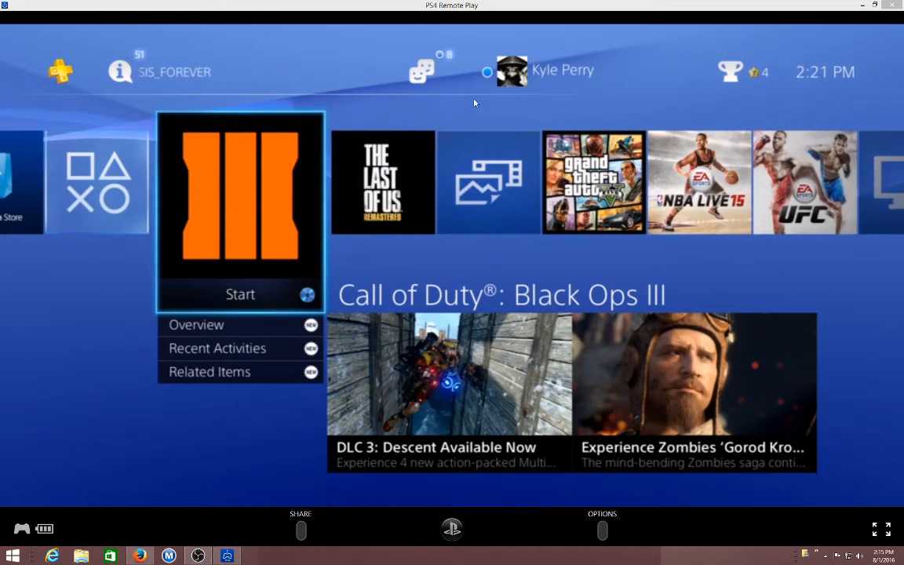
Step: Move the PS4 home screen focus to What's New and launch EpocCam Viewer
{"action": "key", "text": "Right"}
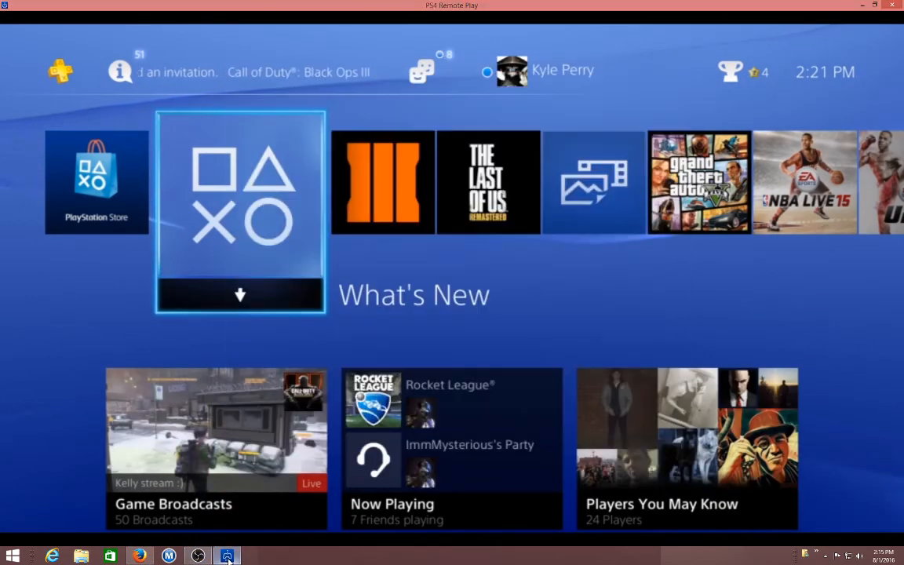
{"action": "left_click", "coordinate": [226, 556]}
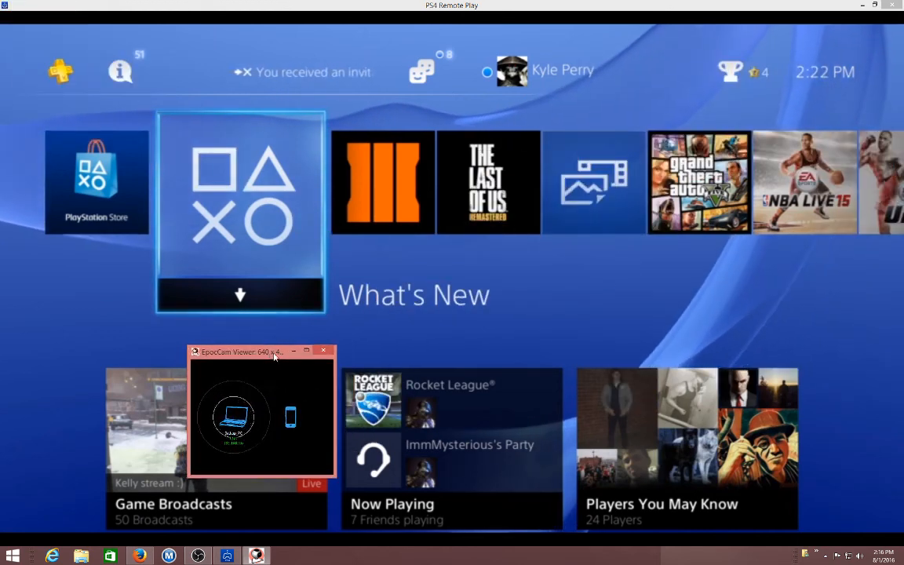
Step: Drag the facecam window to the stream's top-right corner, then over the game tiles row
{"action": "left_click_drag", "start_coordinate": [259, 352], "coordinate": [824, 7]}
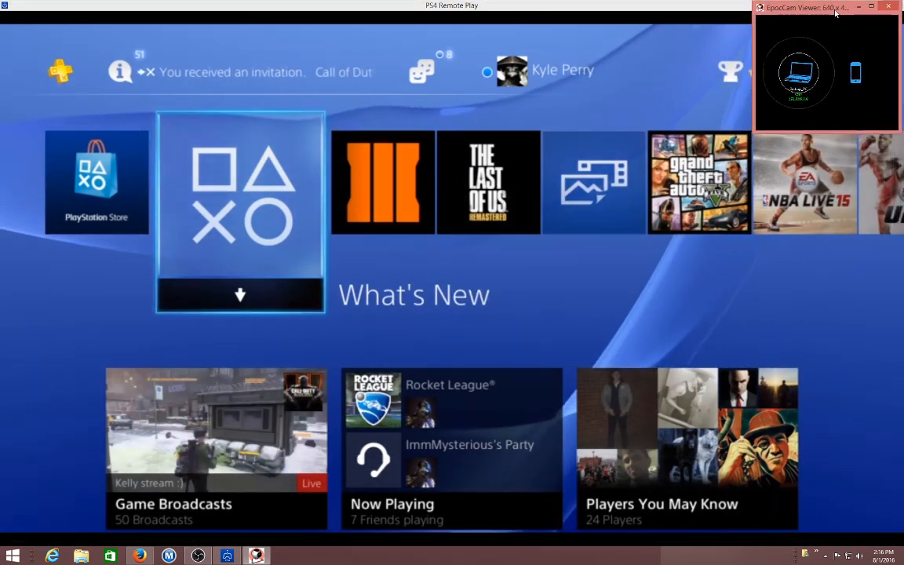
{"action": "left_click_drag", "start_coordinate": [824, 7], "coordinate": [814, 11]}
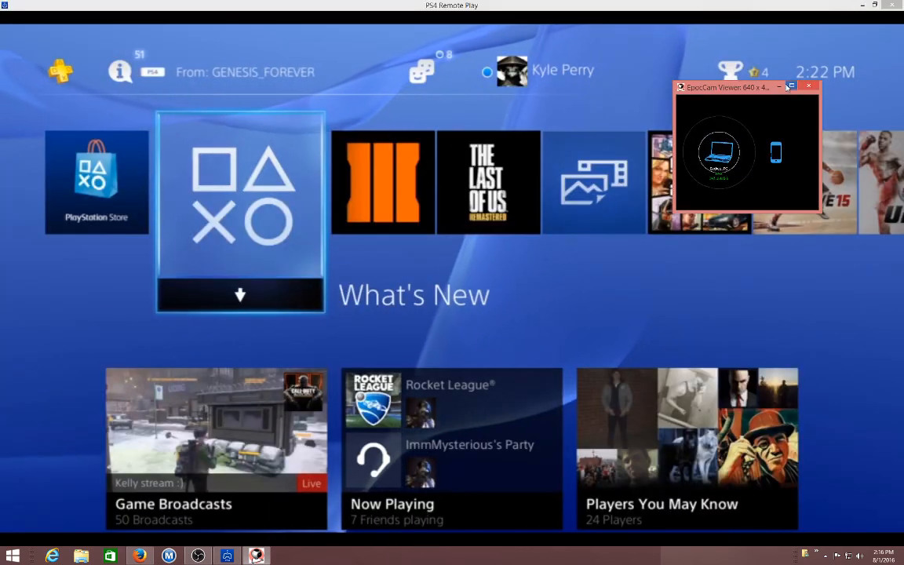
{"action": "left_click_drag", "start_coordinate": [746, 87], "coordinate": [447, 135]}
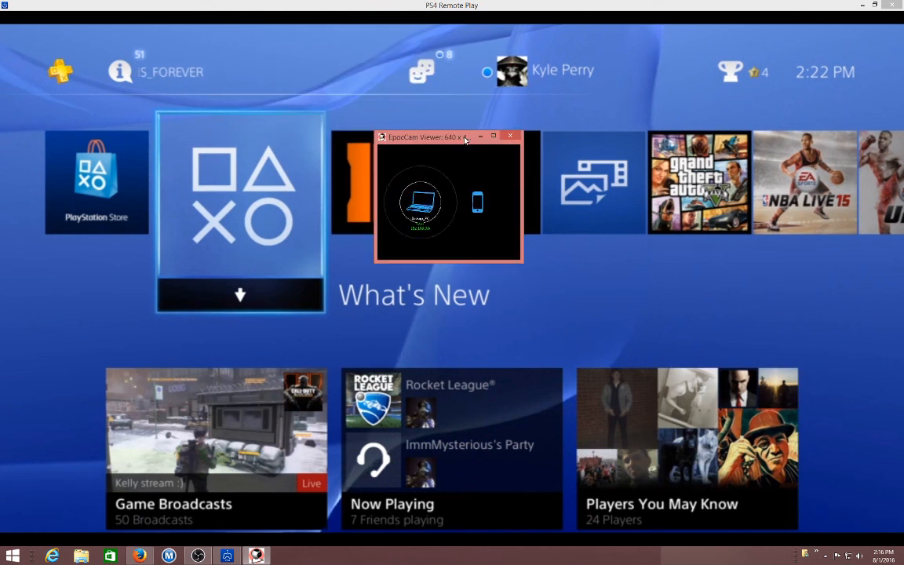
{"action": "left_click_drag", "start_coordinate": [451, 137], "coordinate": [471, 111]}
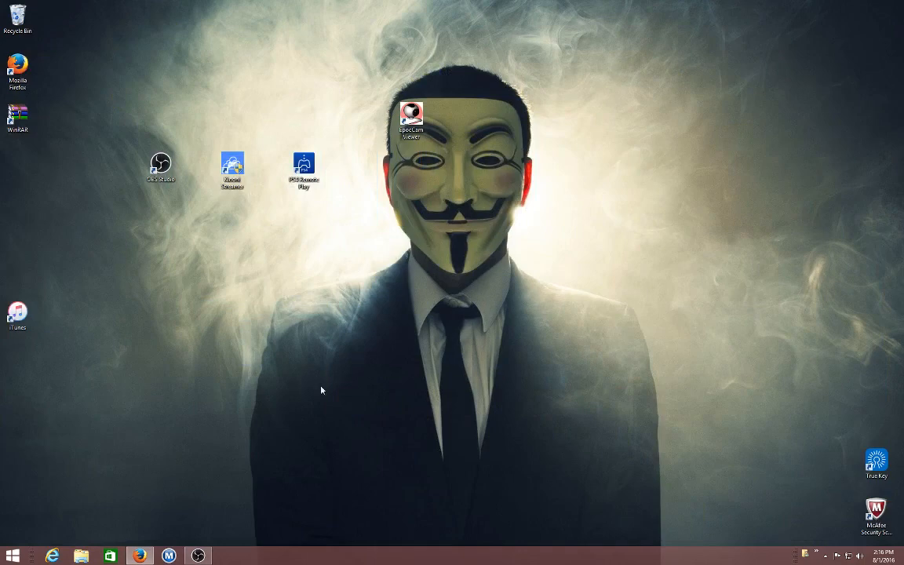
{"action": "mouse_move", "coordinate": [198, 556]}
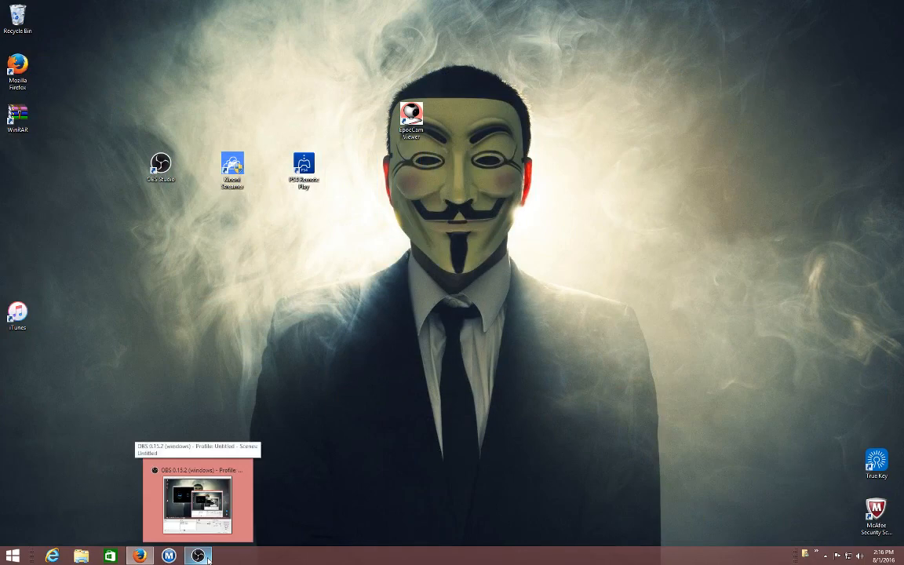